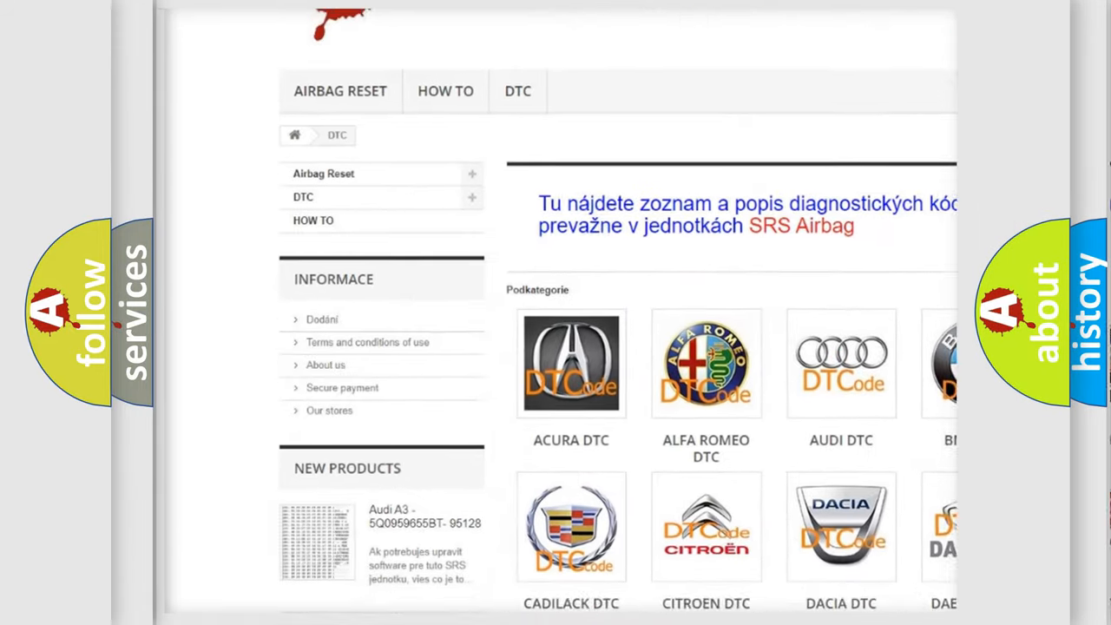
pyautogui.scroll(-3)
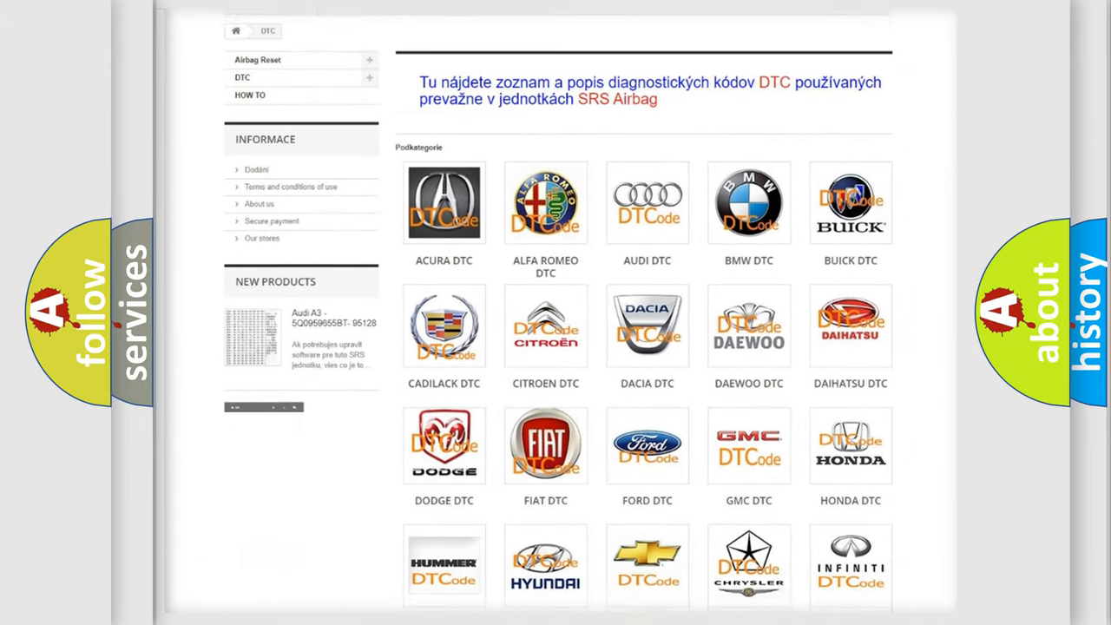
pyautogui.scroll(-3)
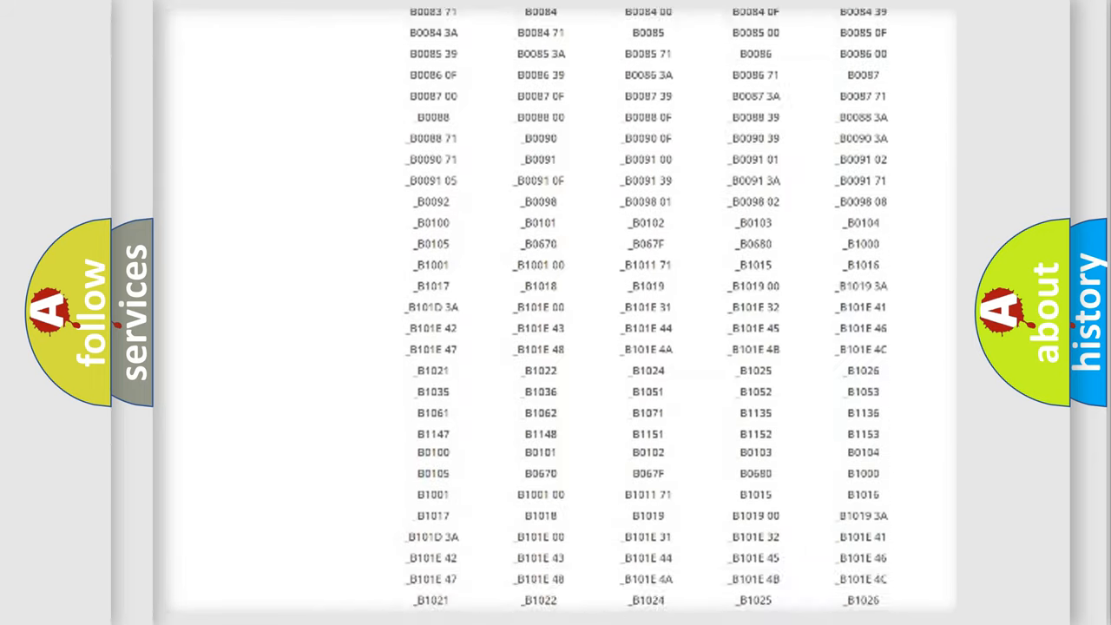
pyautogui.scroll(-3)
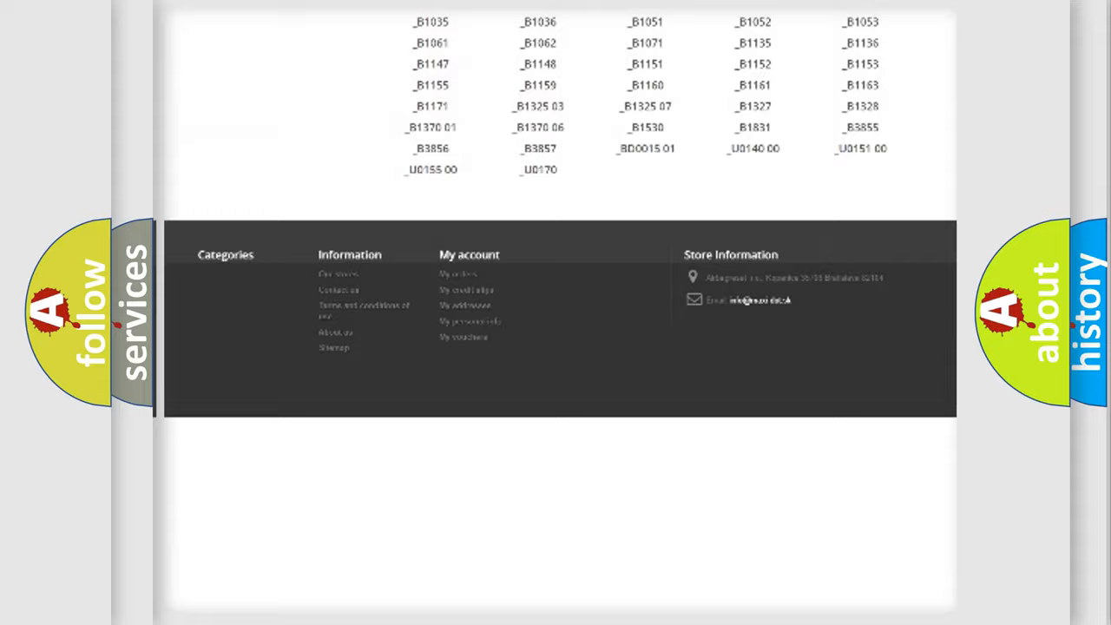
pyautogui.scroll(3)
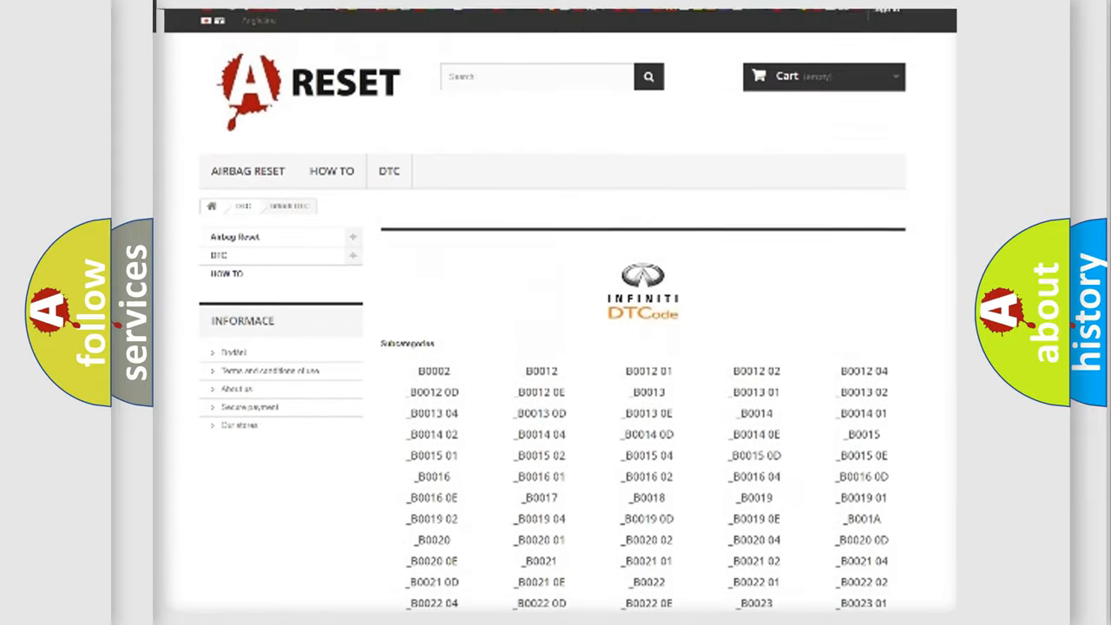